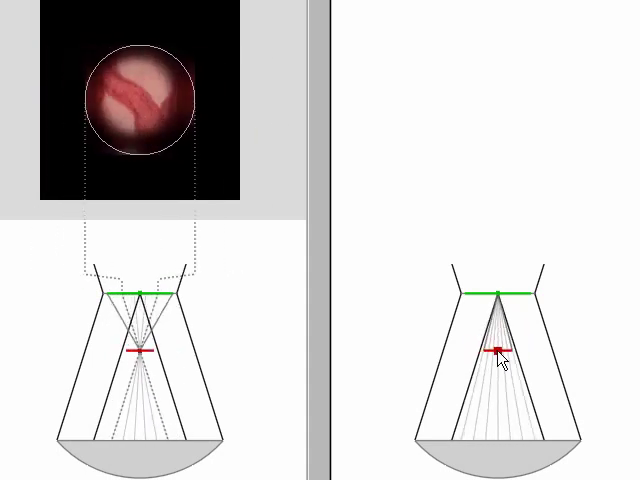
Drag the red focal-plane marker down in the ray diagram to refocus the pink specimen.
drag(497, 350, 497, 435)
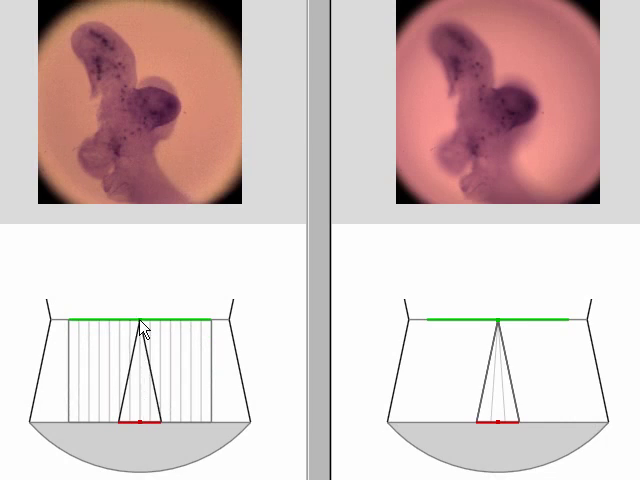
Lower the green focal line, then raise it slightly, to refocus the purple embryo.
drag(143, 320, 143, 348)
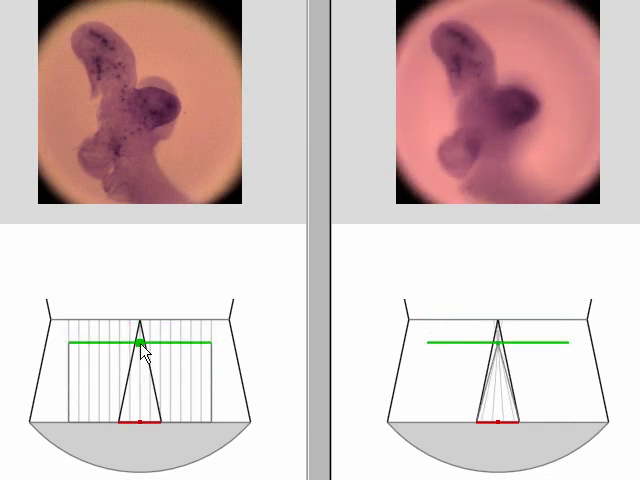
drag(140, 345, 140, 320)
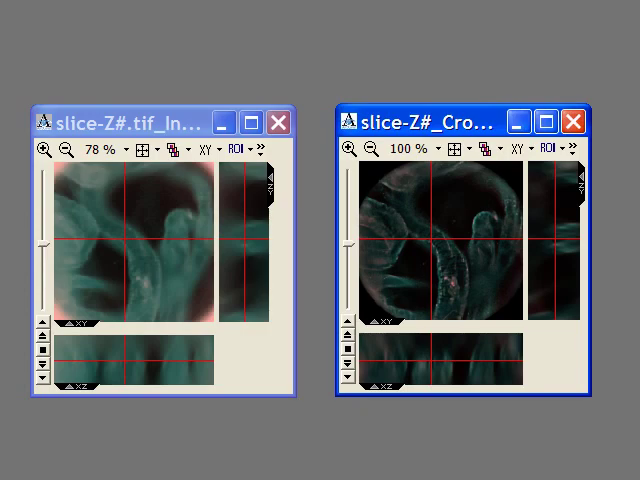
mouse_move(18, 268)
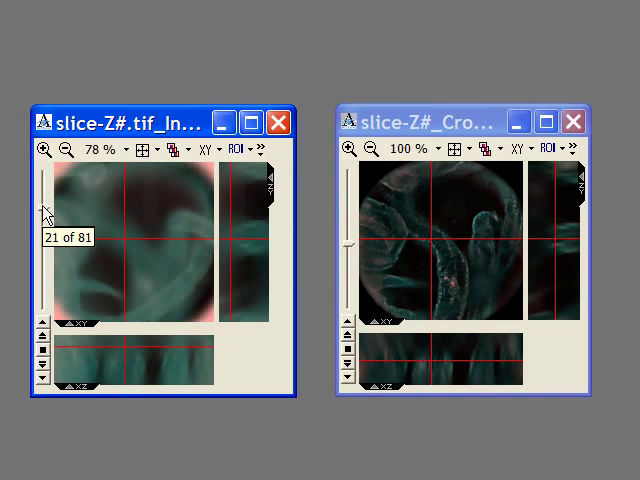
Scroll the Z slider through the original stack's slices, then the cropped stack's slices.
drag(44, 210, 44, 248)
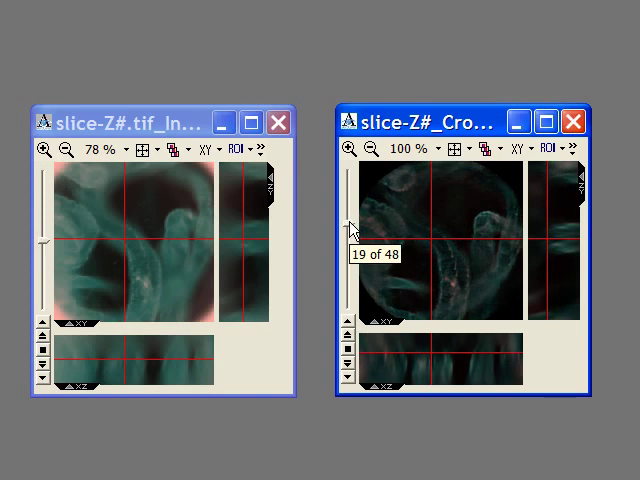
drag(351, 225, 351, 232)
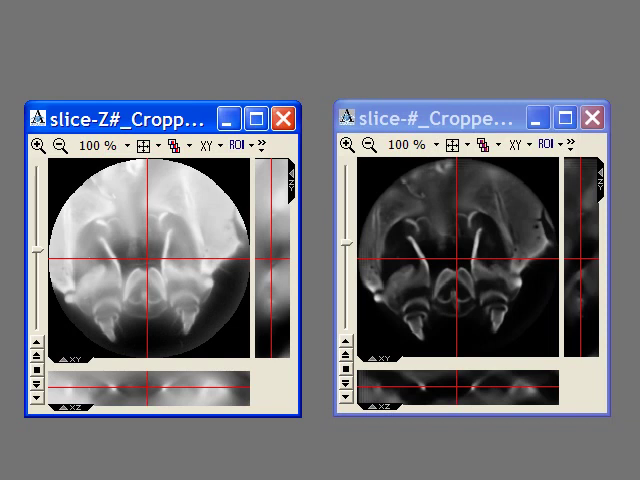
mouse_move(95, 260)
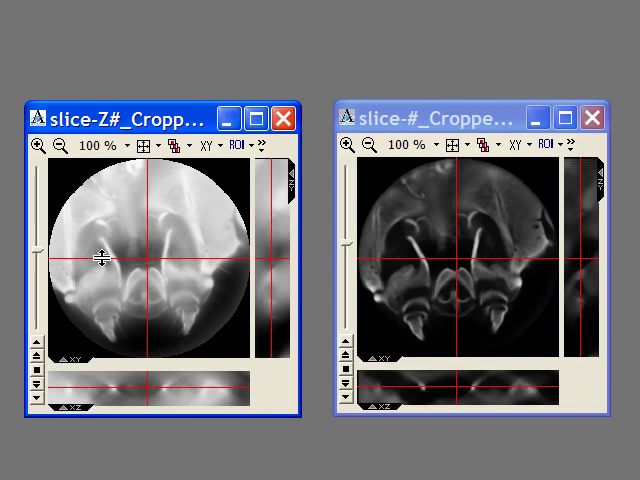